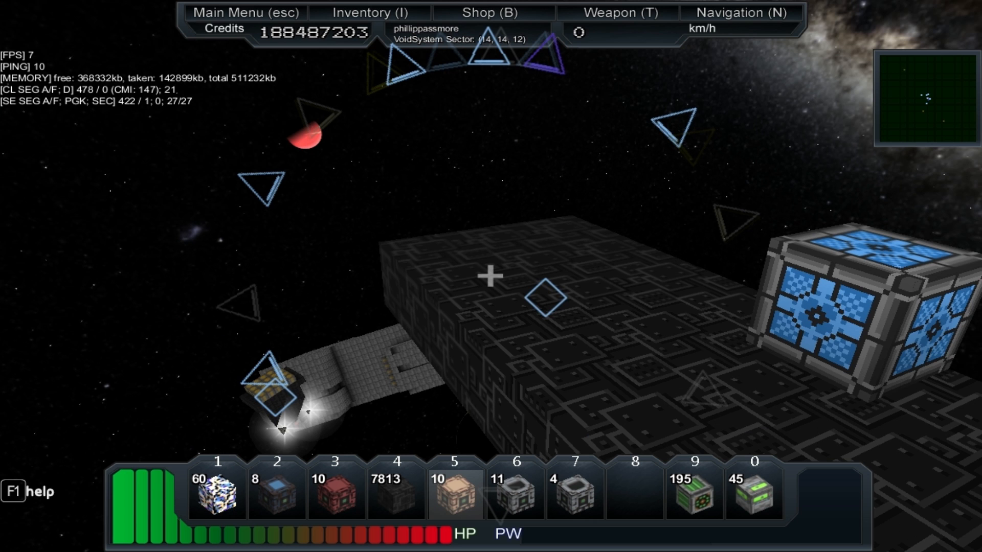
mouse_move(491, 276)
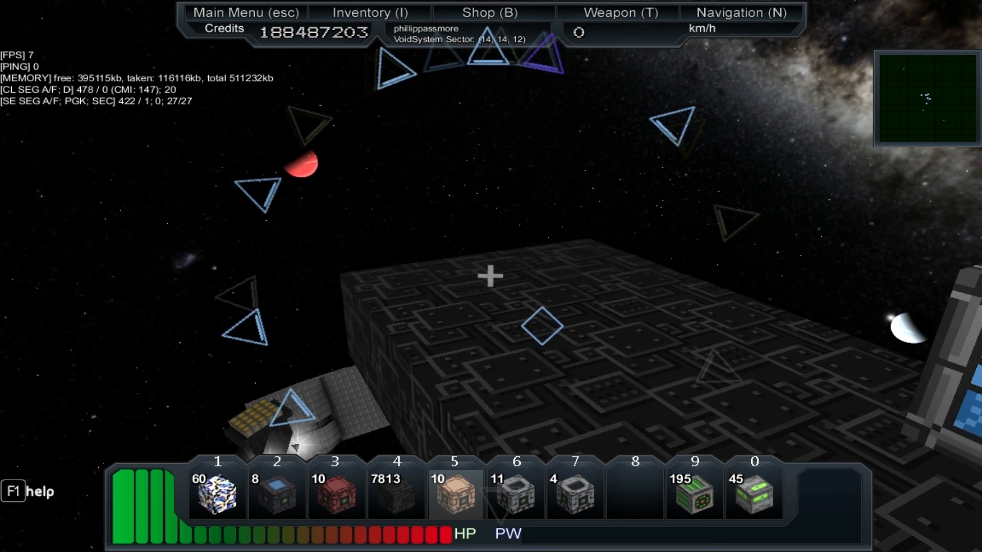
Step: Place the tan factory block on the dark hull platform and open the inventory
click(491, 276)
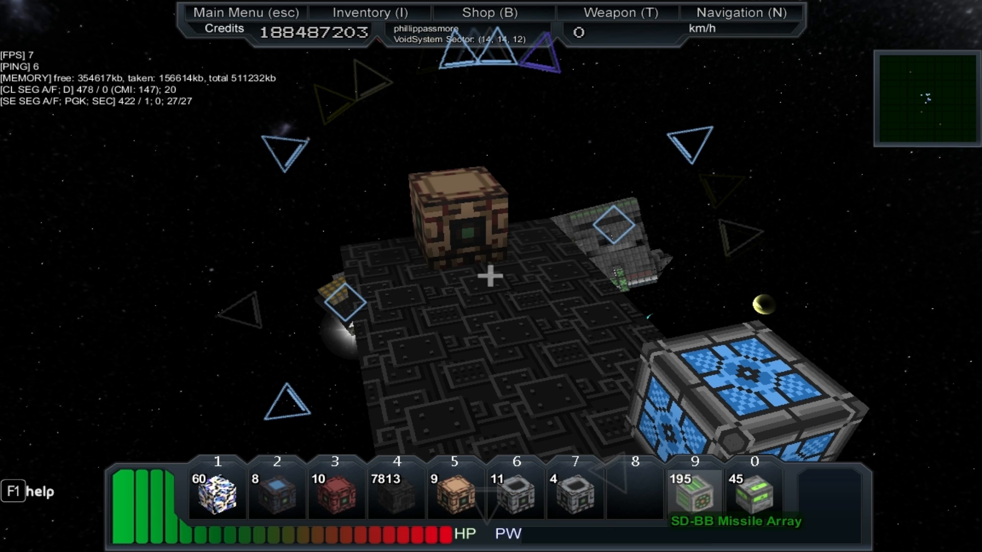
click(215, 489)
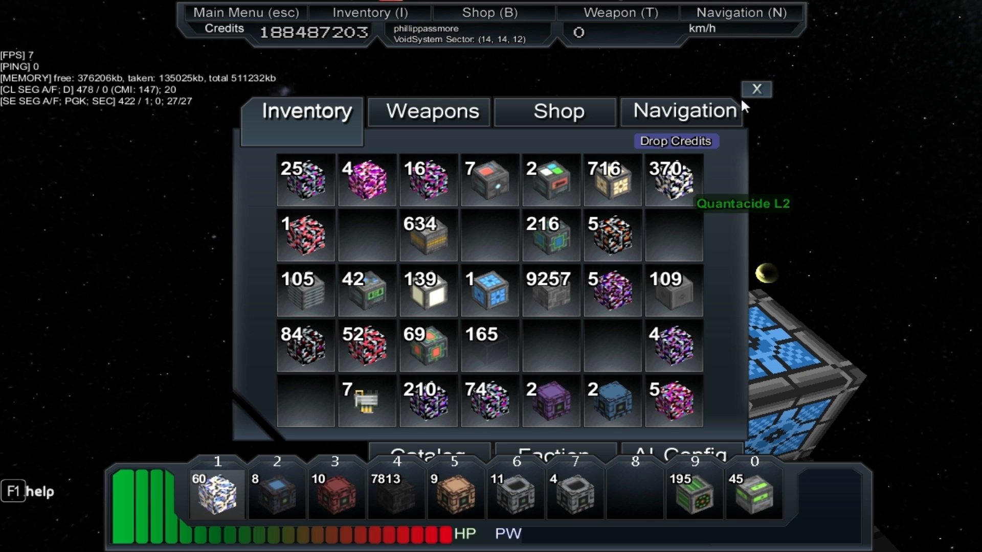
Step: Close the inventory window, leaving the red and tan blocks on the platform
click(756, 89)
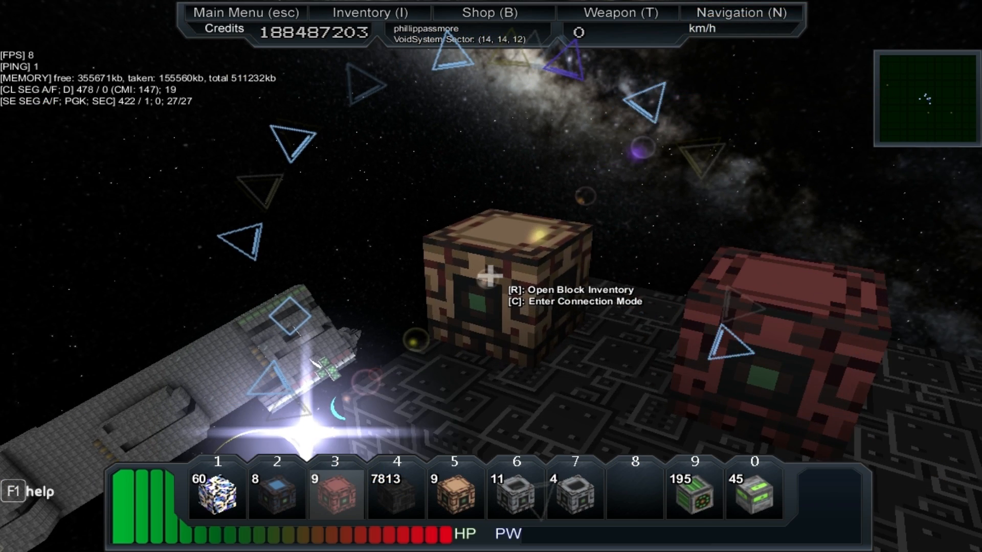
Step: Link the red block to the tan factory and place a grey block near the separator
key(c)
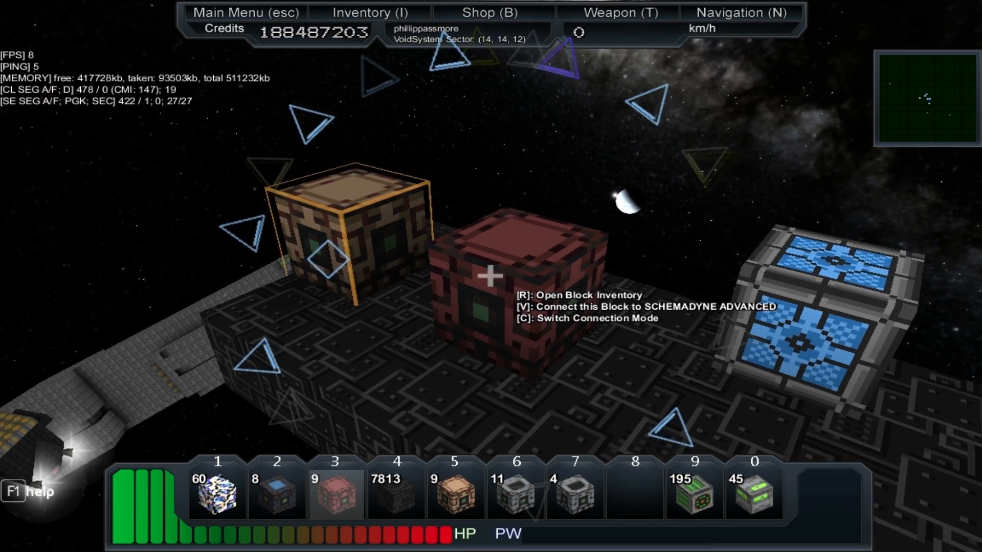
key(v)
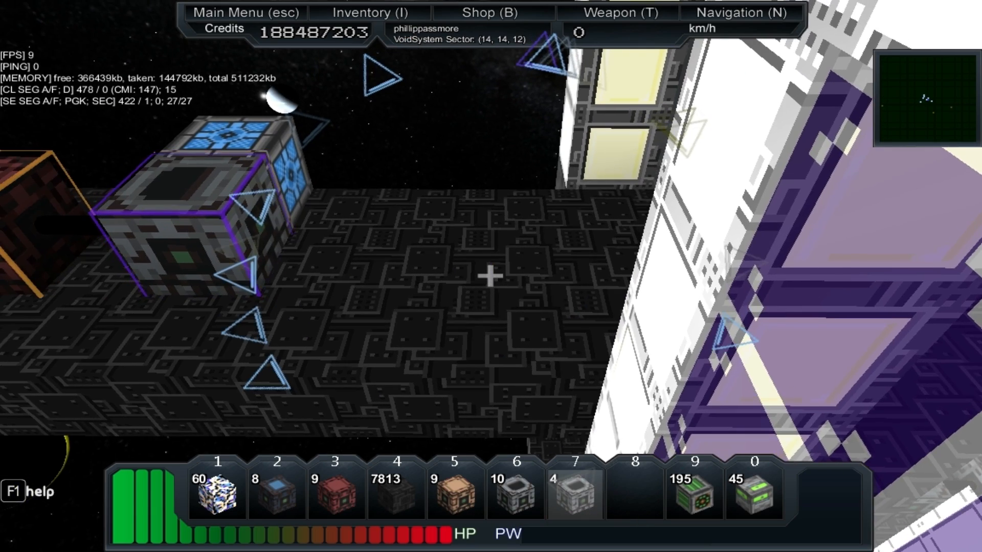
click(488, 276)
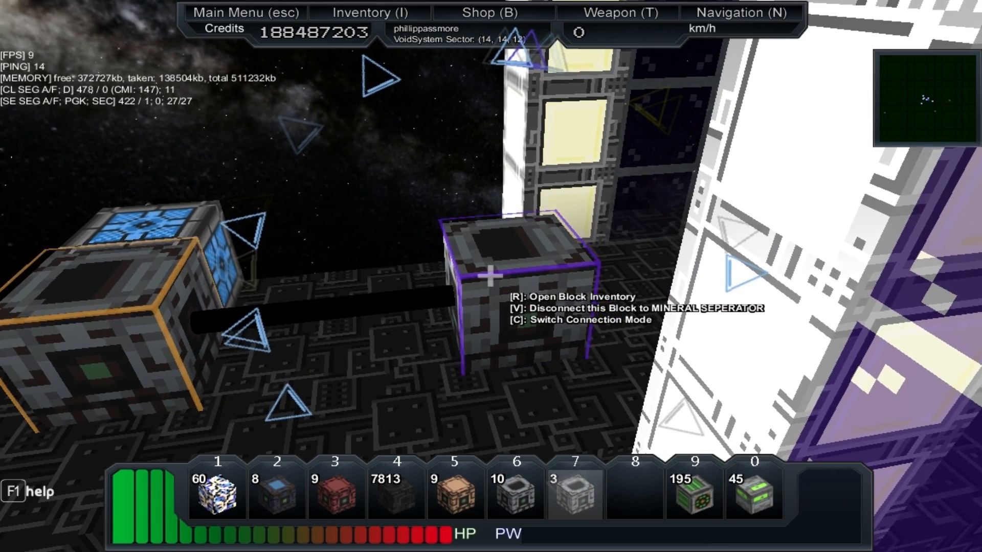
key(r)
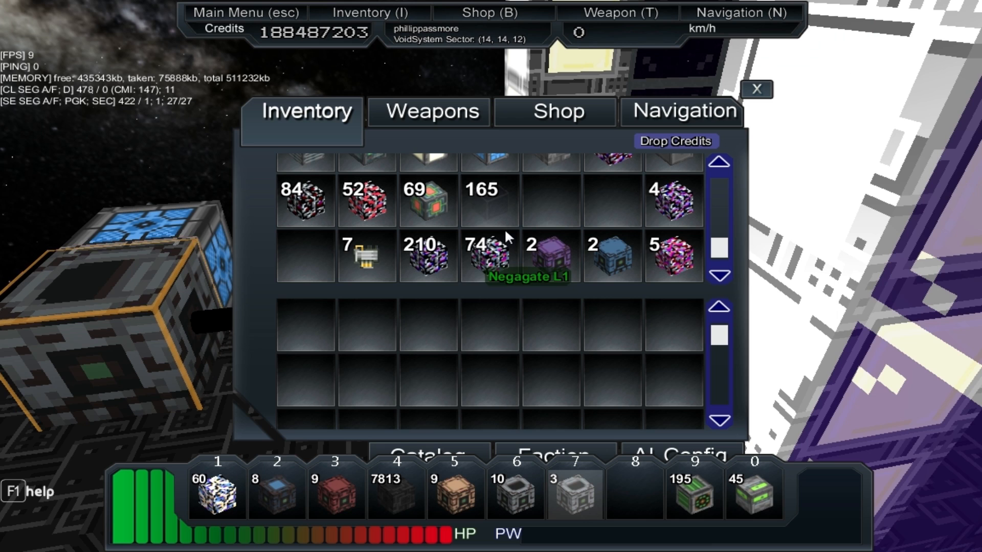
scroll(up, 3)
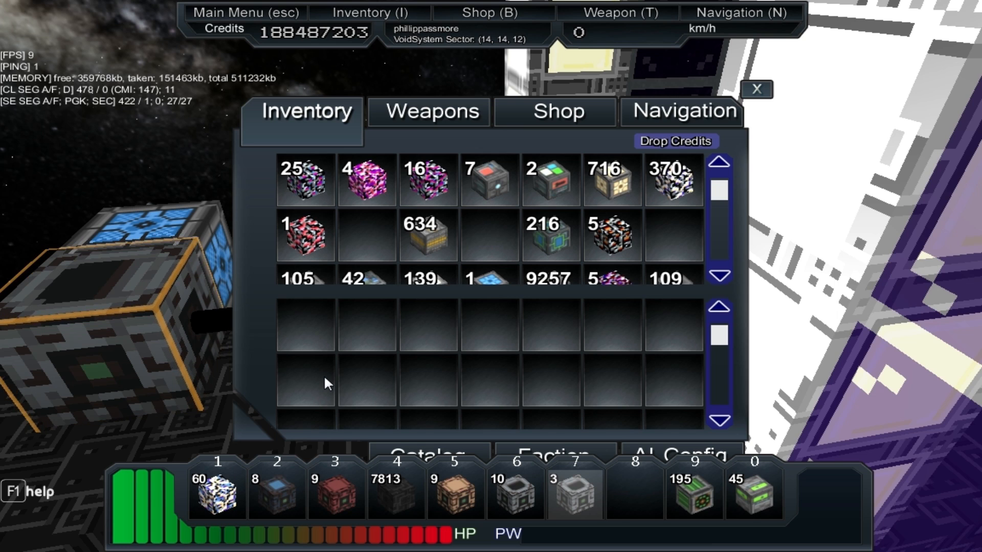
mouse_move(783, 84)
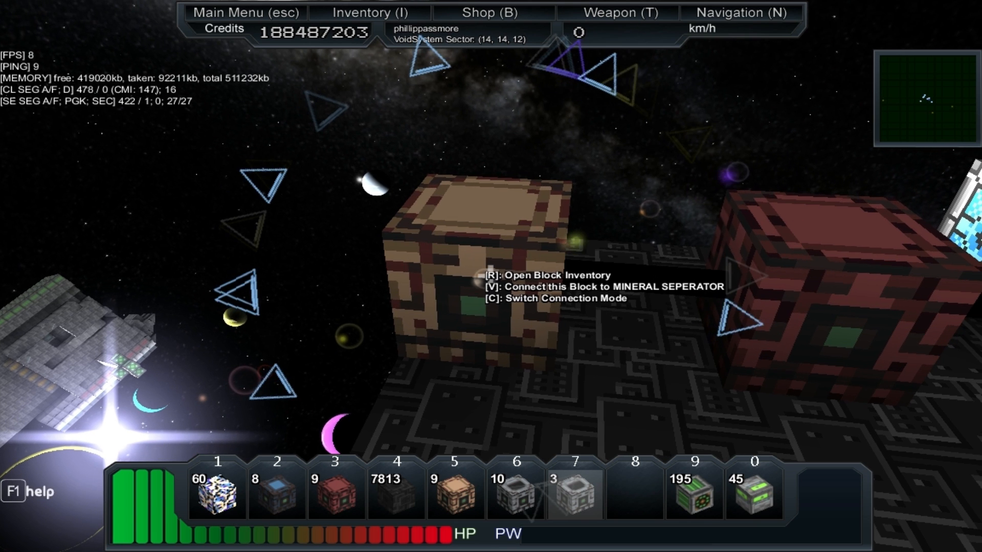
key(r)
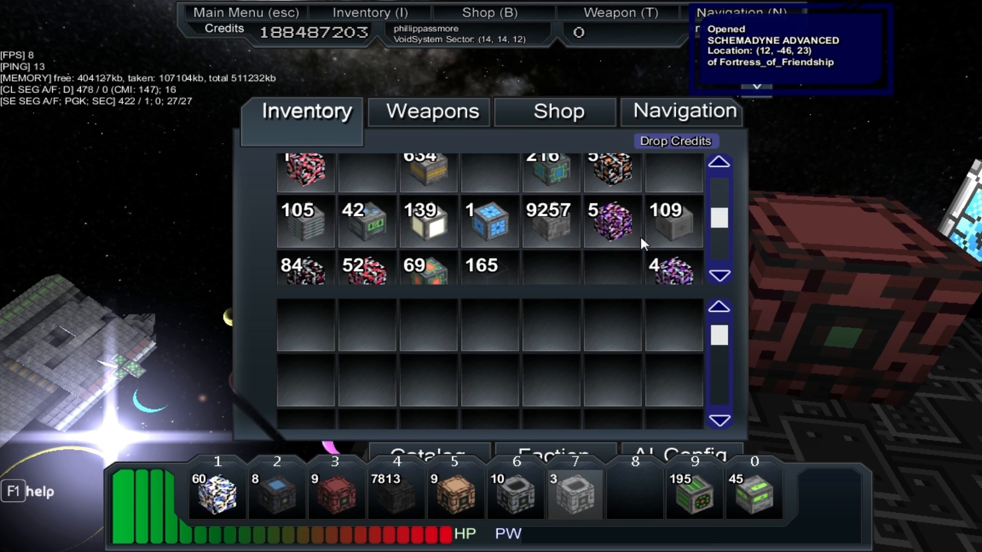
scroll(down, 3)
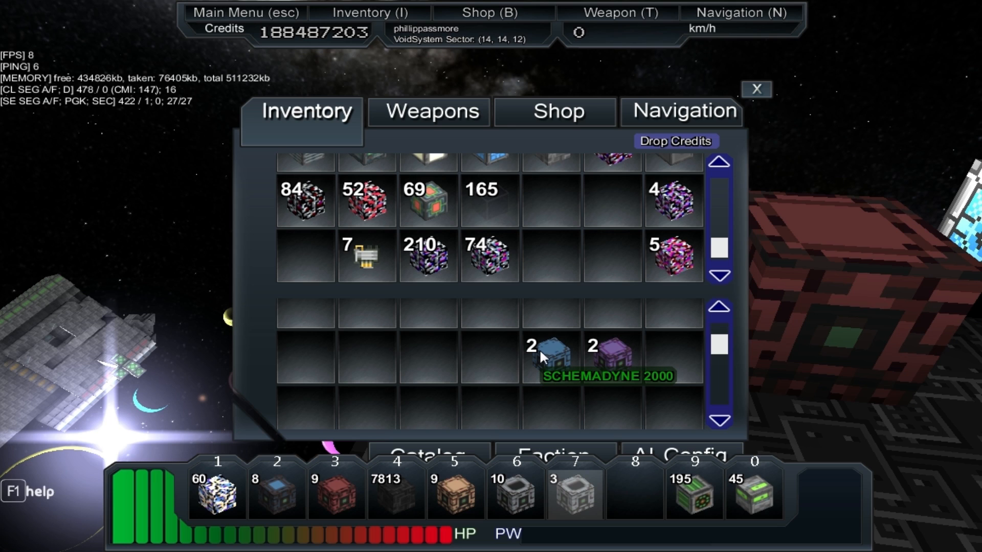
mouse_move(610, 357)
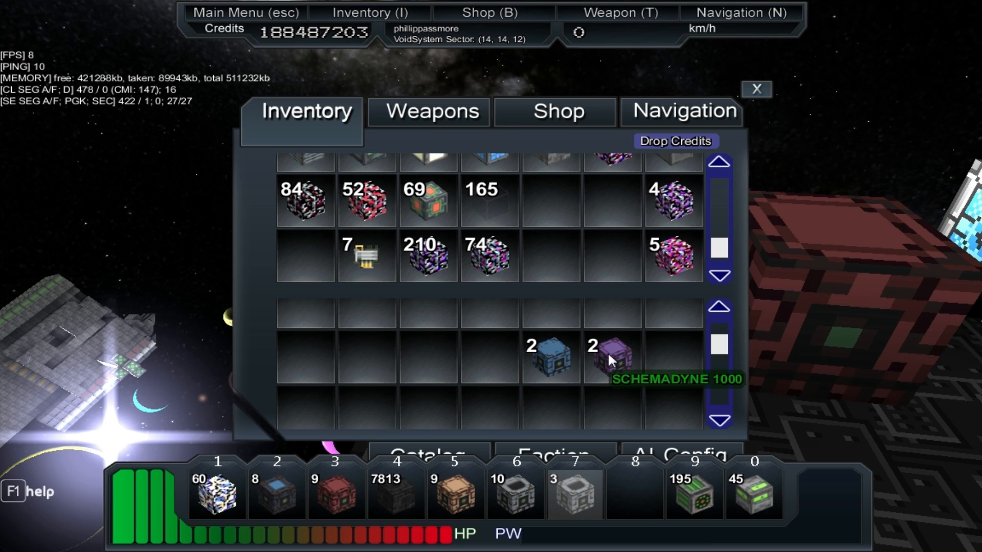
mouse_move(506, 321)
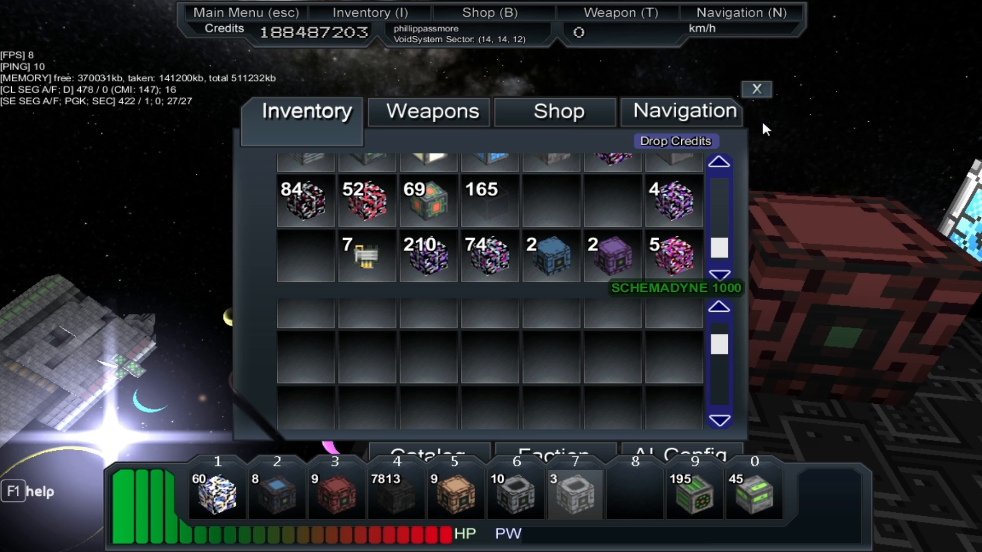
mouse_move(774, 89)
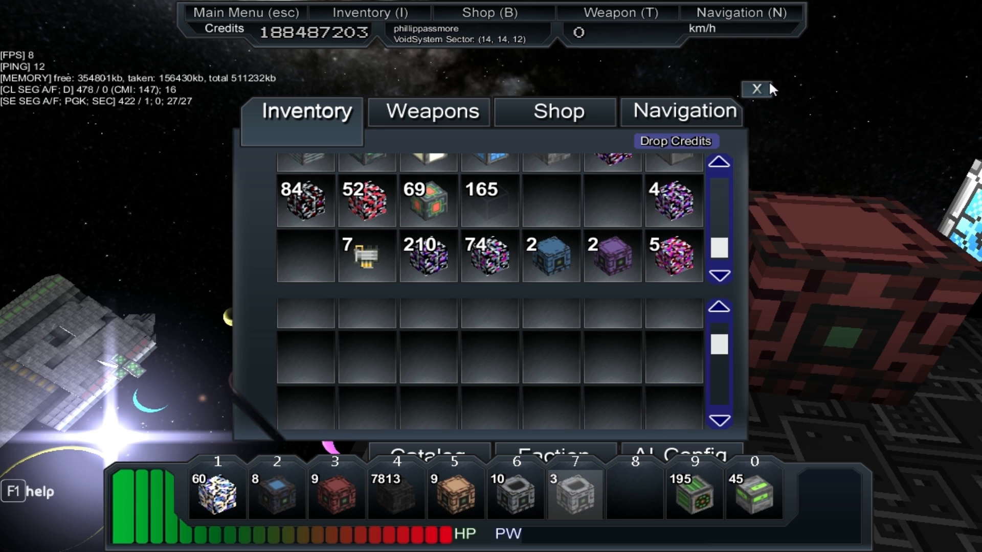
click(755, 89)
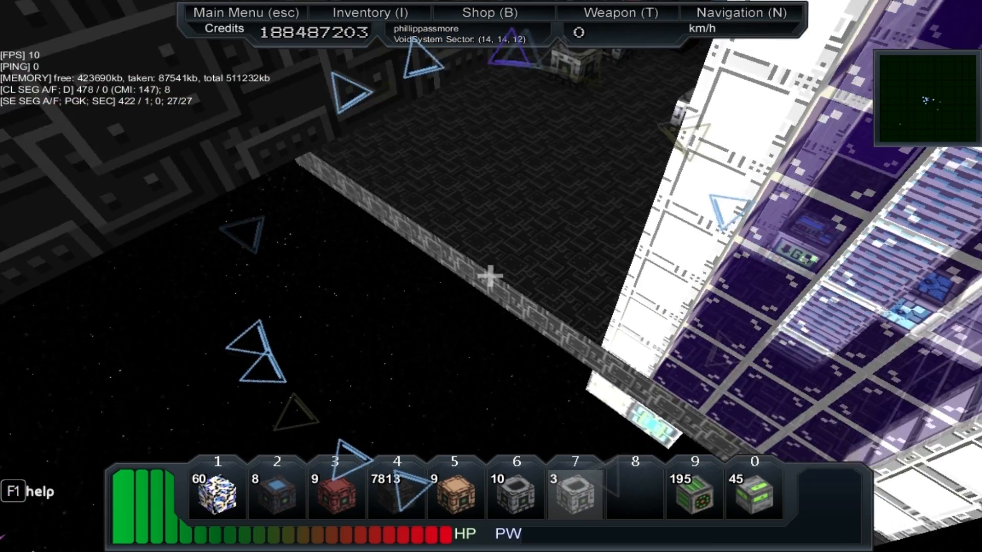
mouse_move(490, 276)
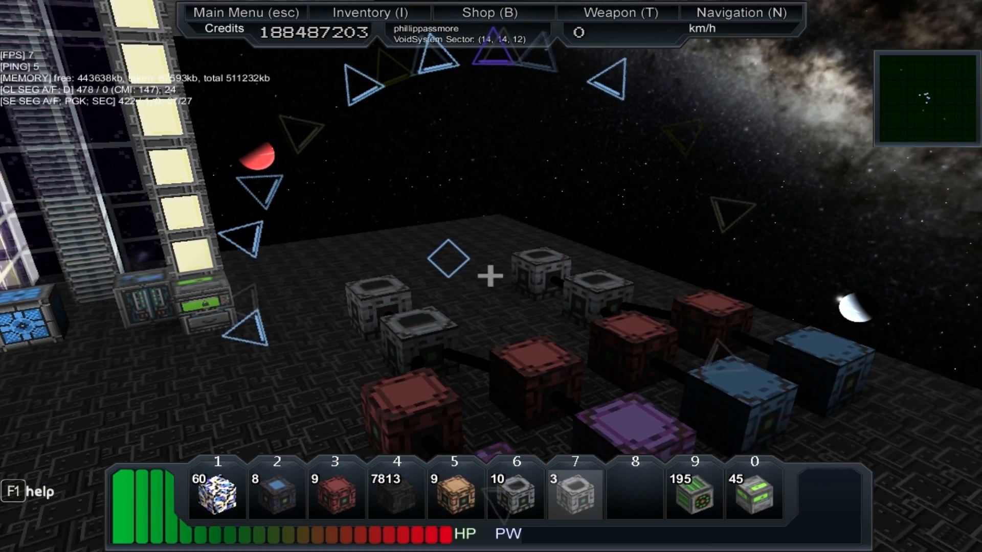
mouse_move(491, 276)
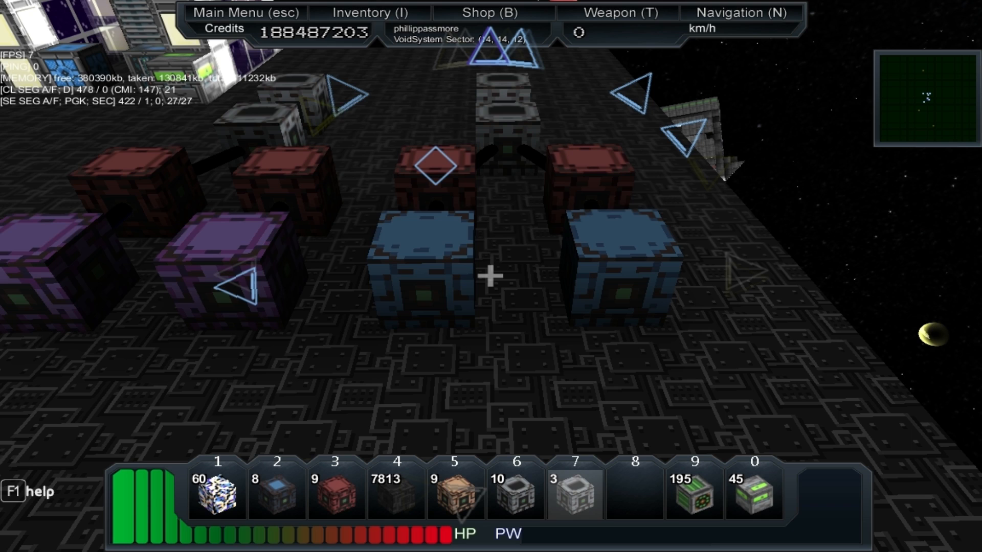
mouse_move(490, 275)
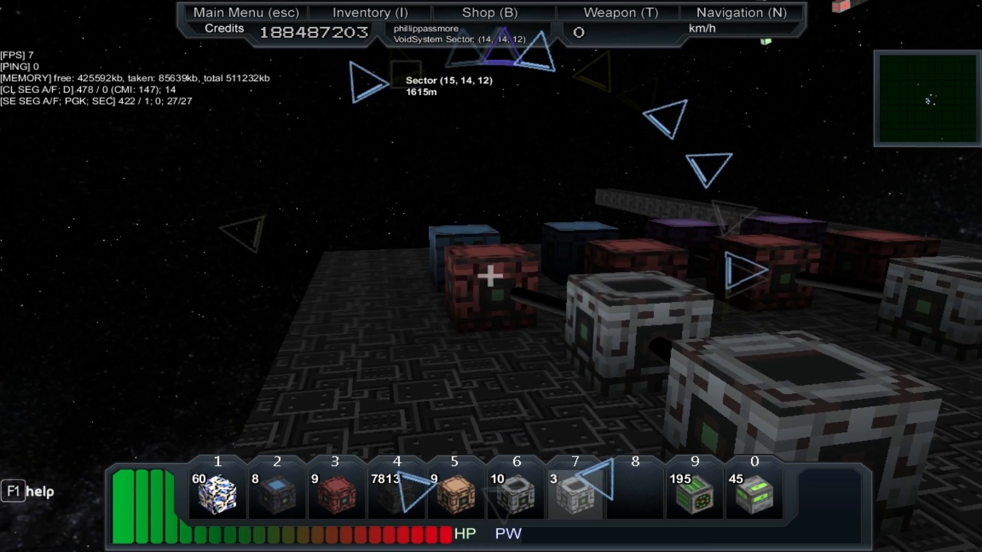
Step: Open the inventory listing the two blue and two purple Schemadyne blocks
key(i)
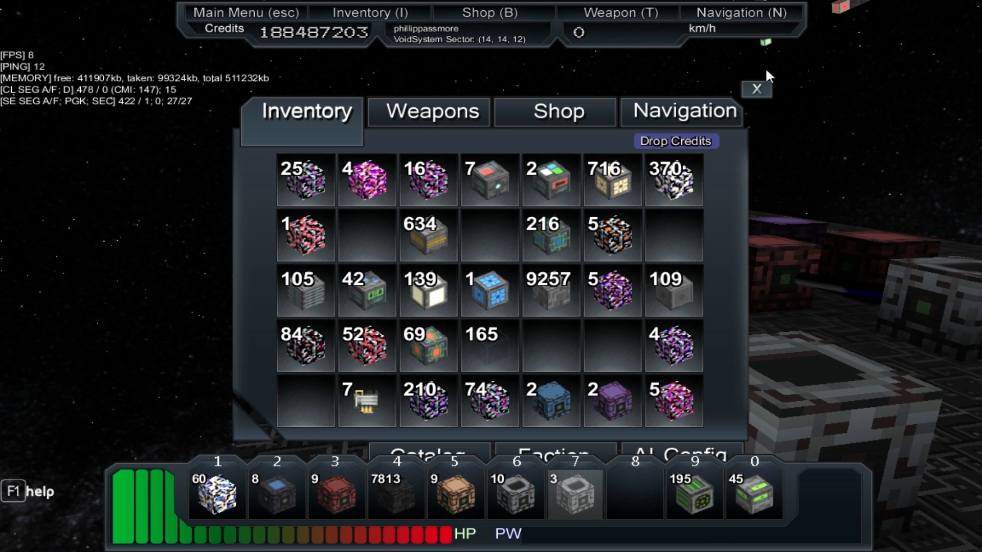
Step: Move 84 Plextanium L1 and 52 red ore into the FactoryInput storage
click(756, 89)
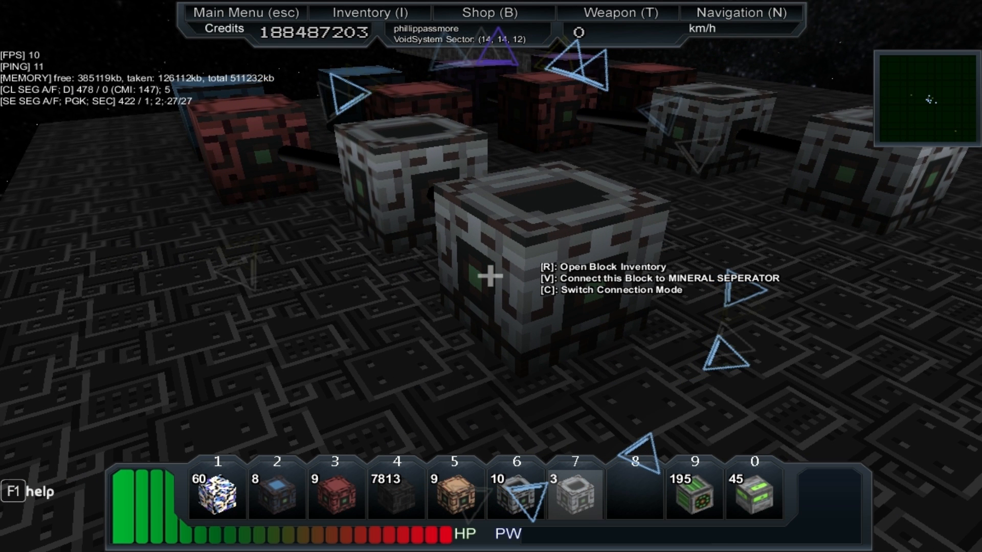
key(r)
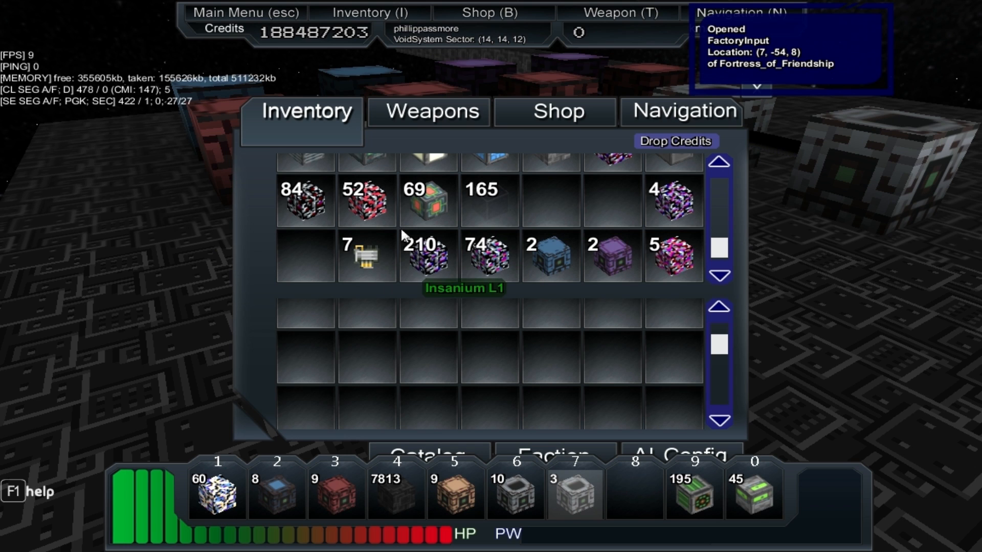
mouse_move(318, 210)
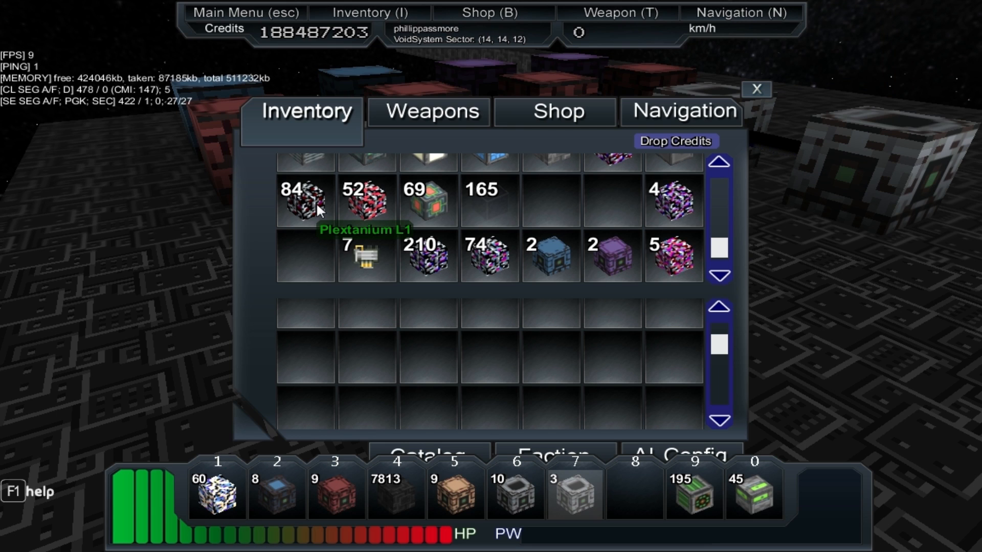
mouse_move(365, 201)
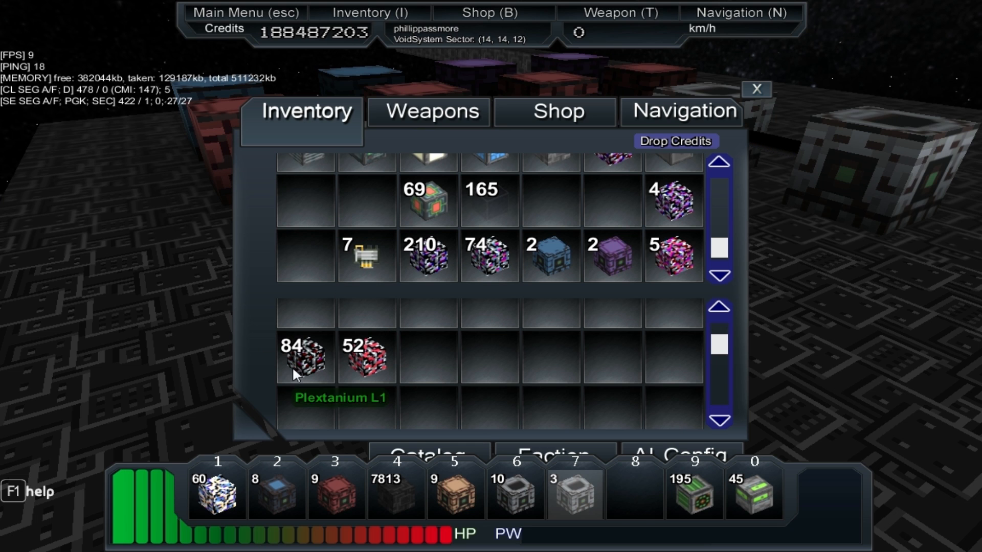
mouse_move(765, 91)
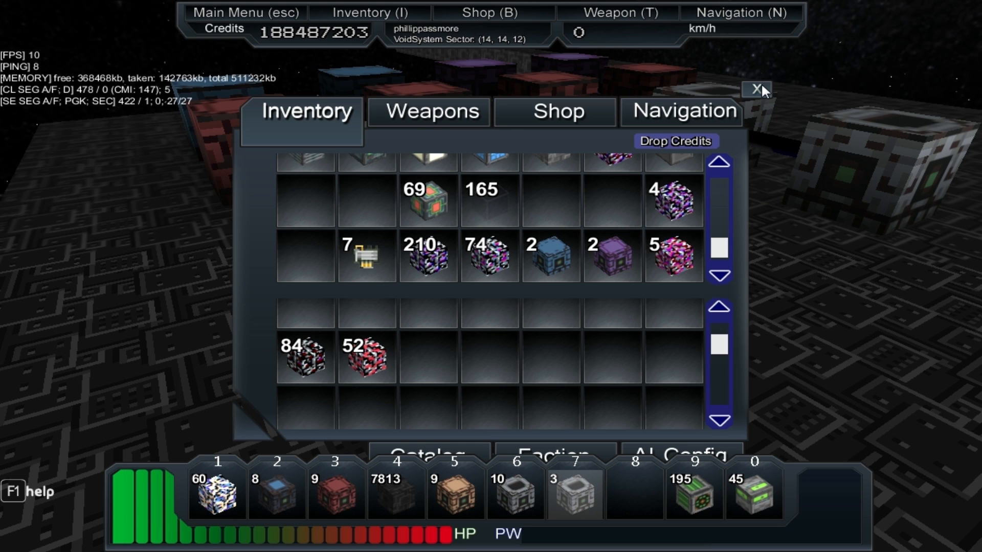
click(757, 89)
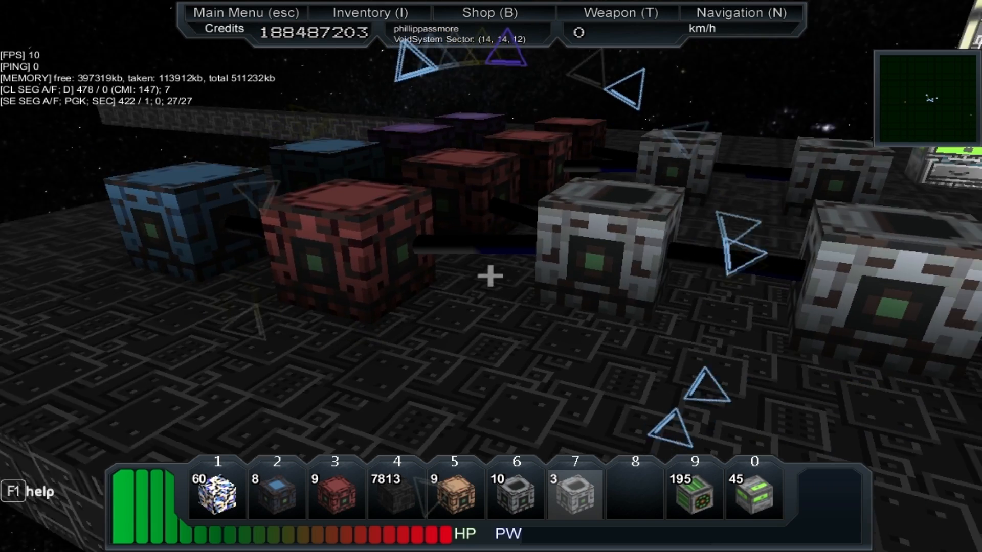
Step: Move the 5-stack from the Particle Press storage into hotbar slot 8
key(i)
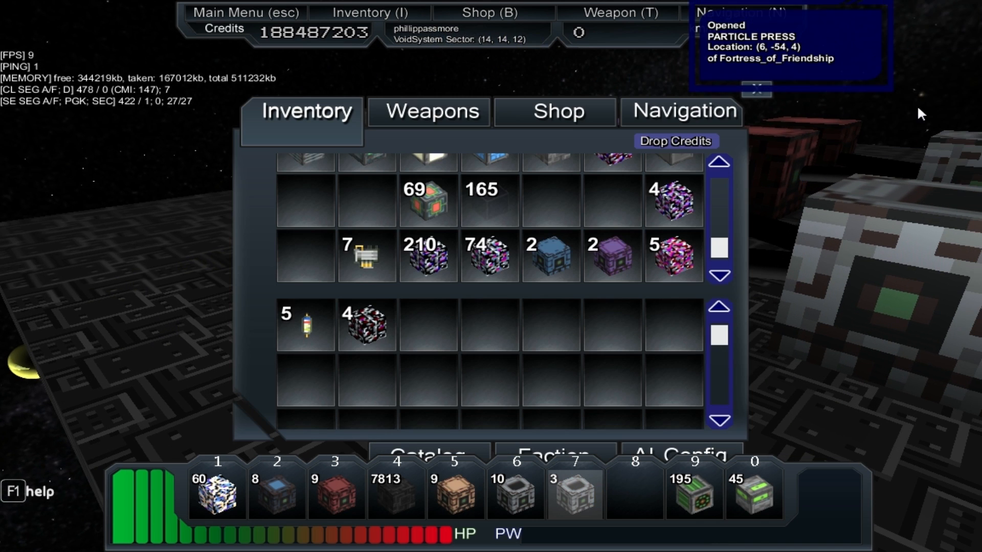
mouse_move(306, 324)
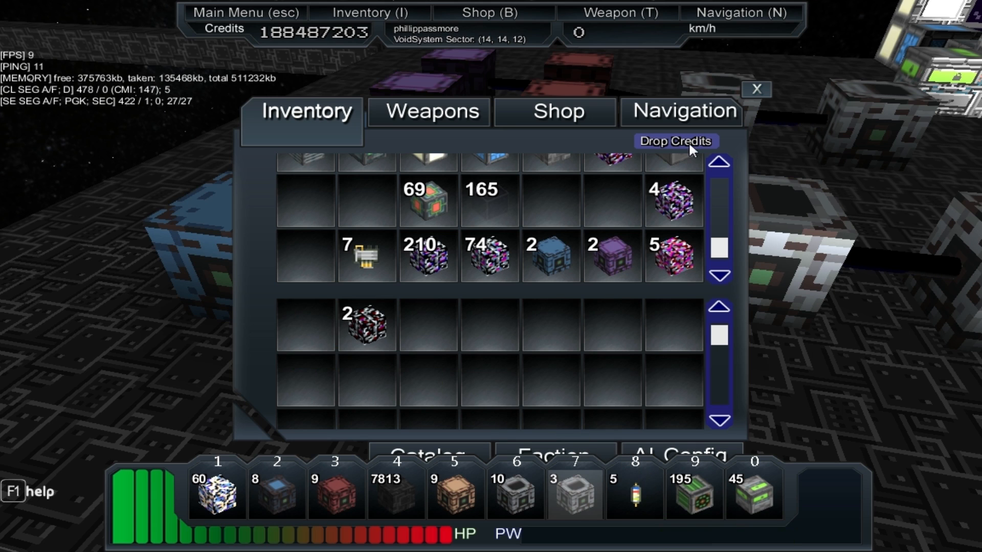
click(757, 90)
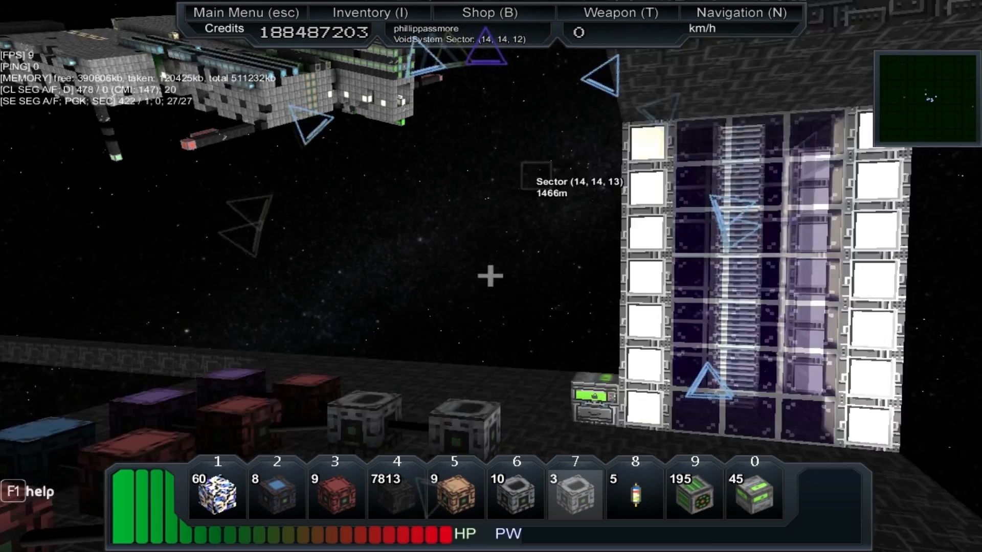
mouse_move(488, 276)
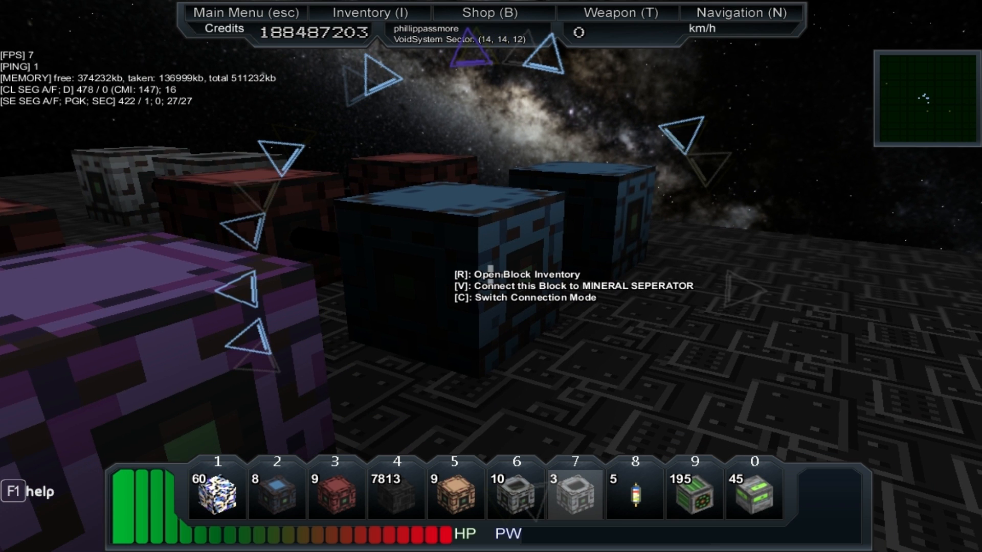
Step: Open the Schemadyne 2000 storage showing 11 crafted components and browse the inventory
key(r)
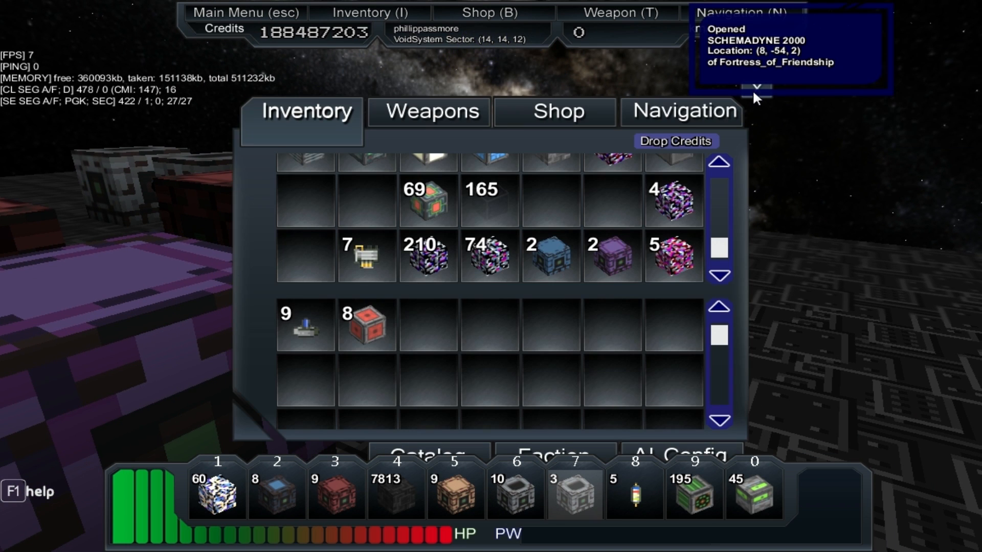
mouse_move(368, 325)
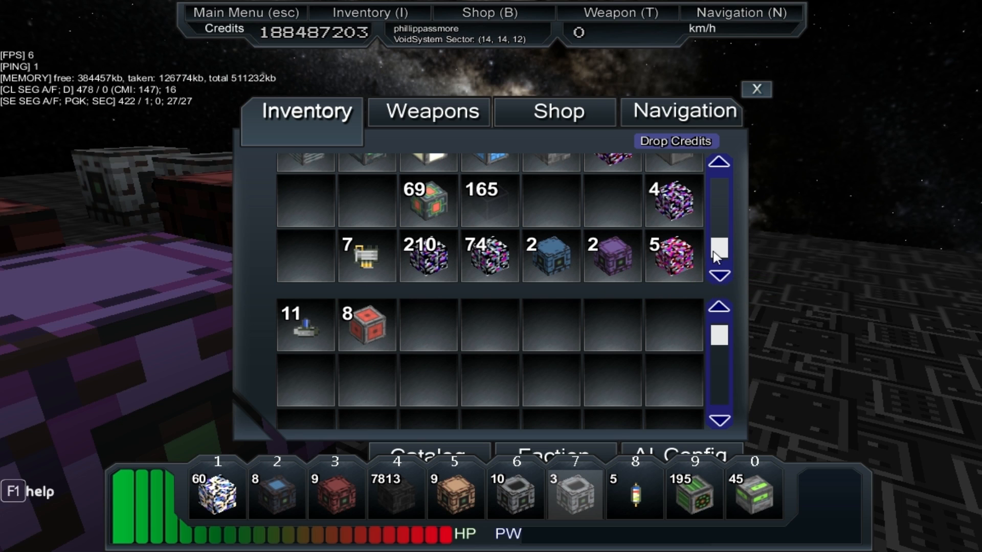
mouse_move(719, 240)
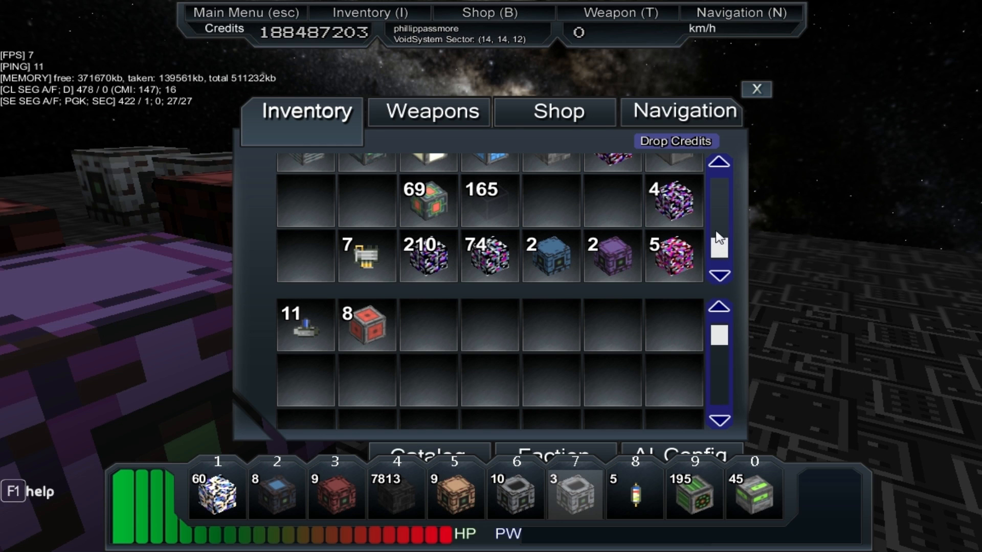
scroll(up, 3)
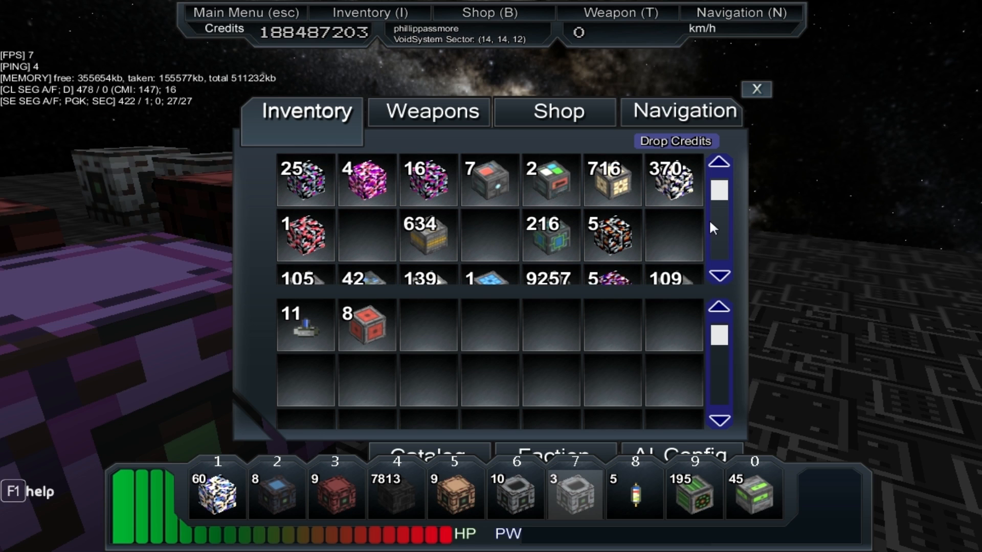
scroll(down, 3)
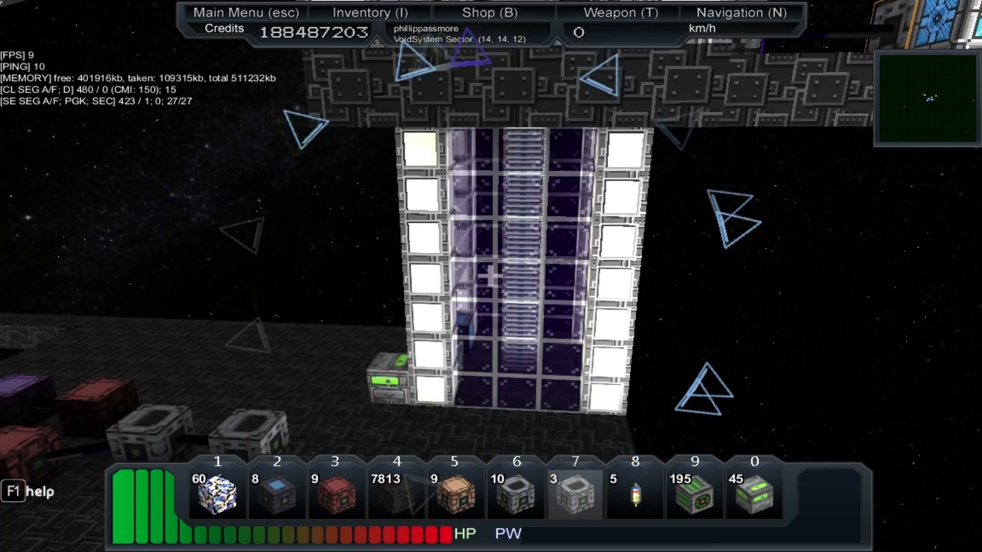
mouse_move(491, 276)
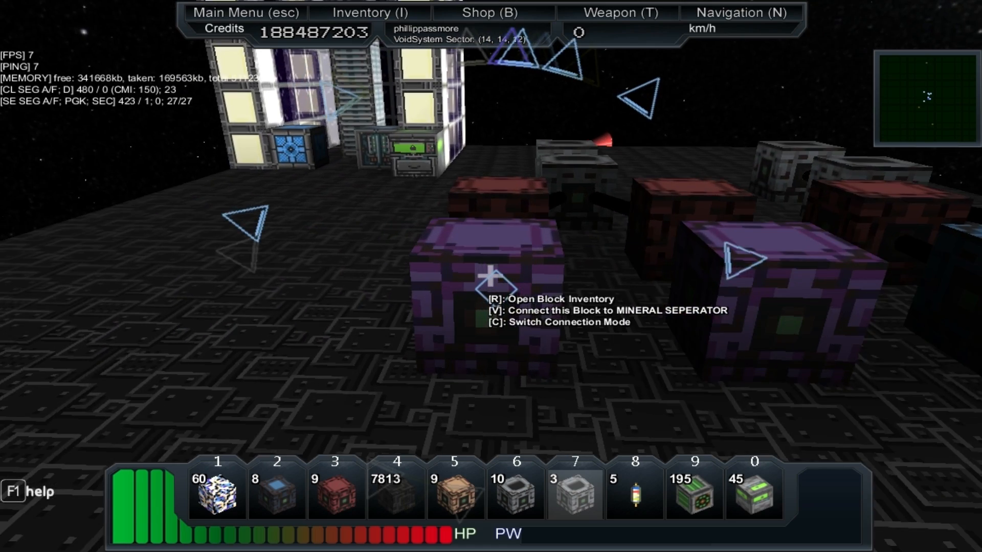
mouse_move(491, 281)
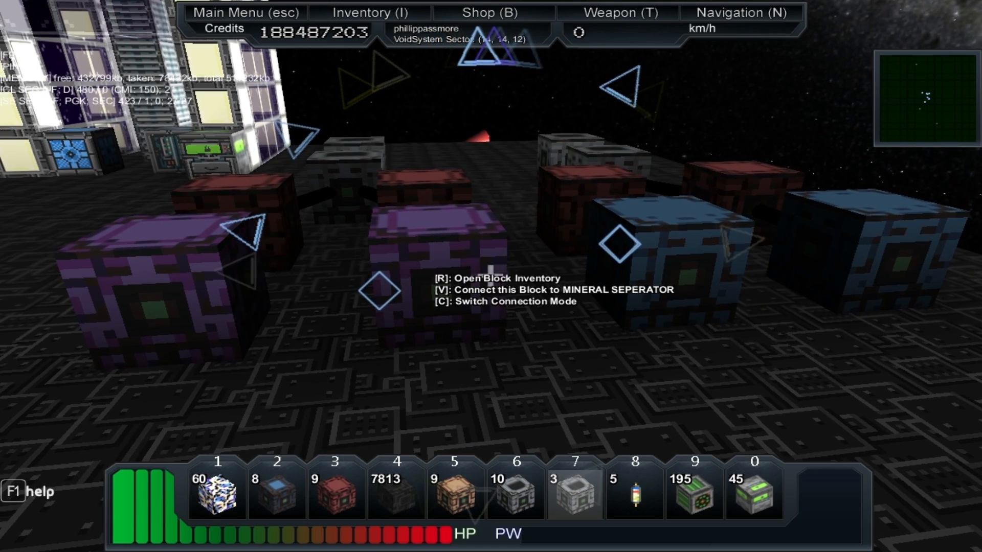
mouse_move(491, 276)
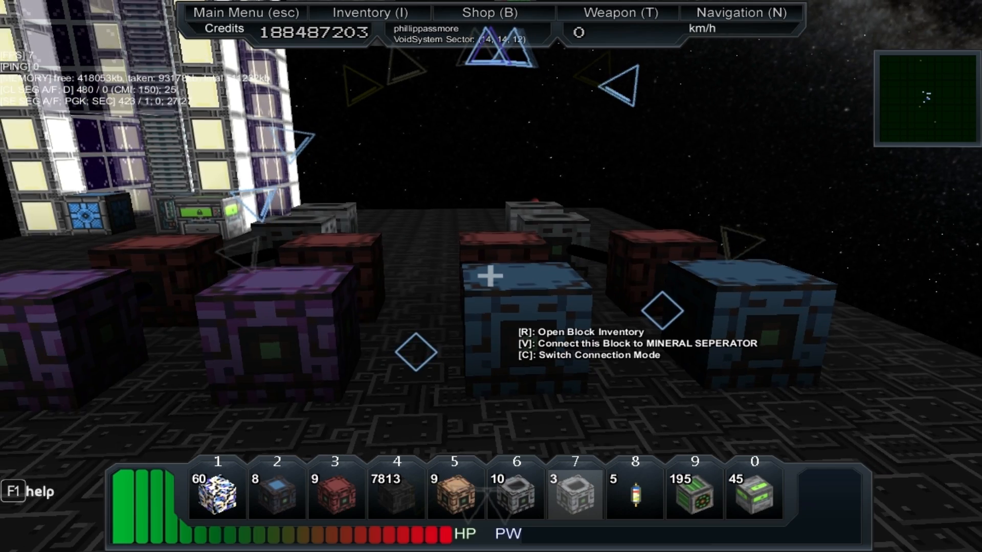
mouse_move(489, 263)
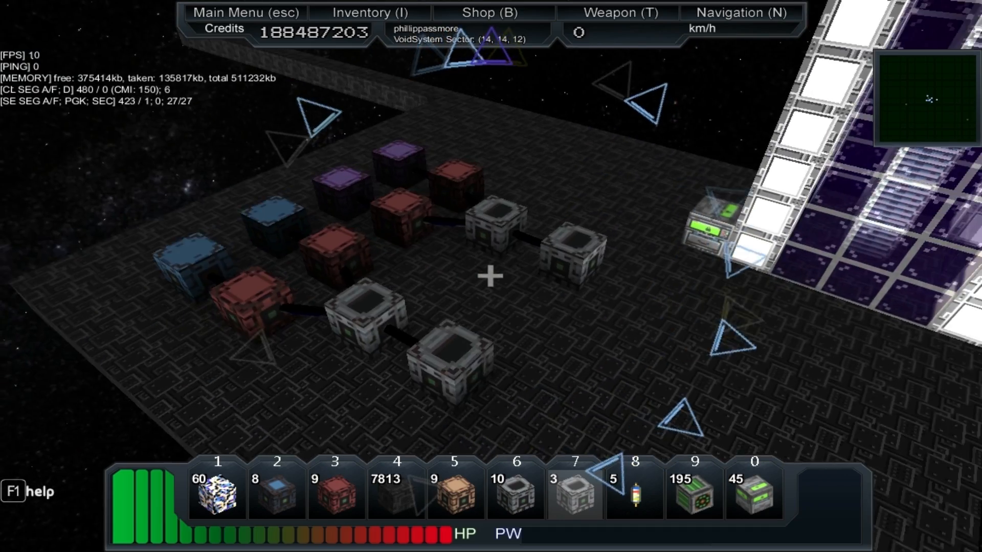
mouse_move(491, 276)
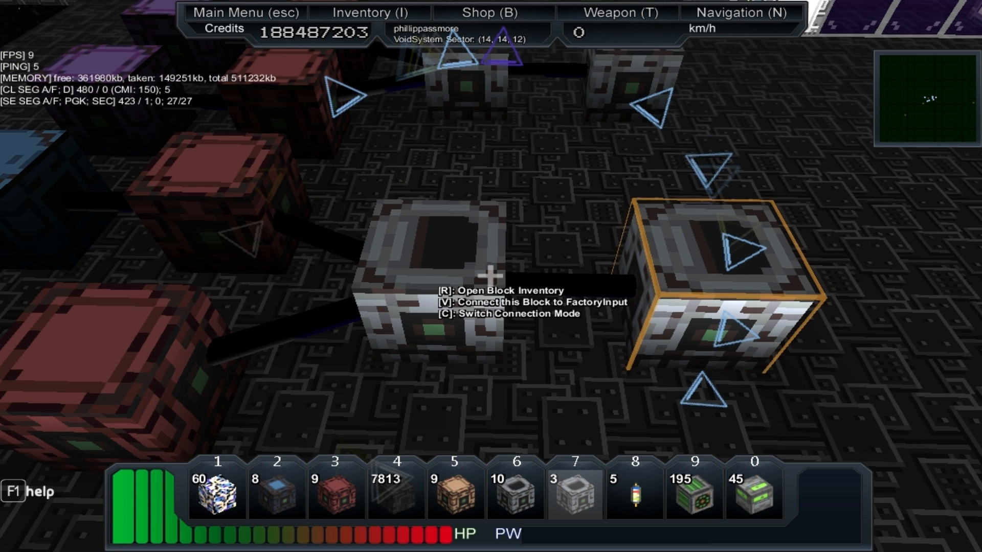
Step: Link the grey factory and two blue blocks to the factory input
key(c)
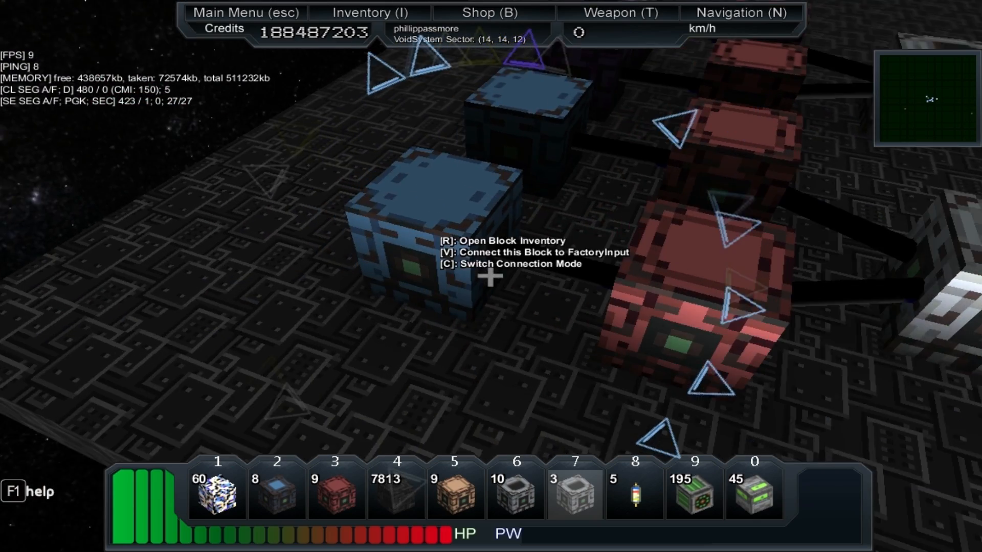
key(c)
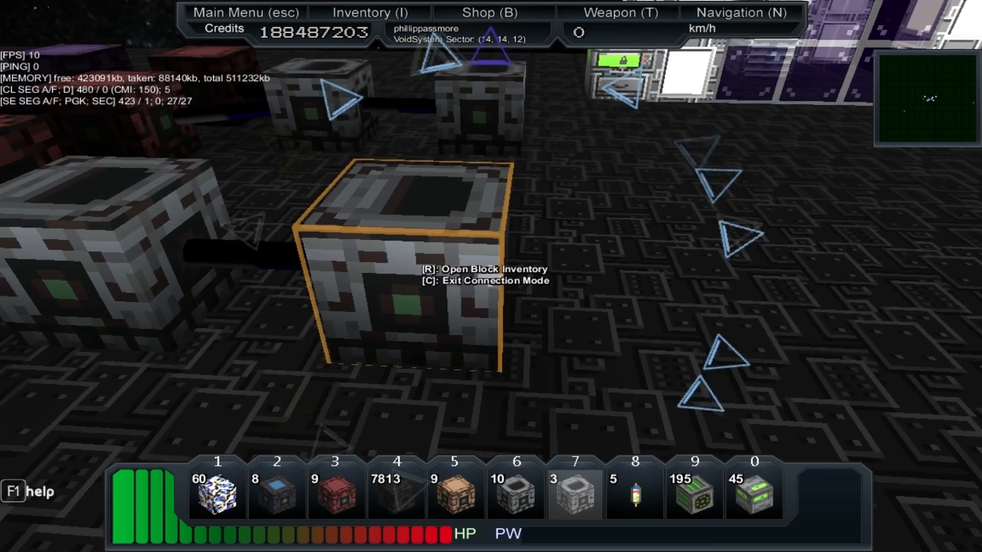
mouse_move(491, 276)
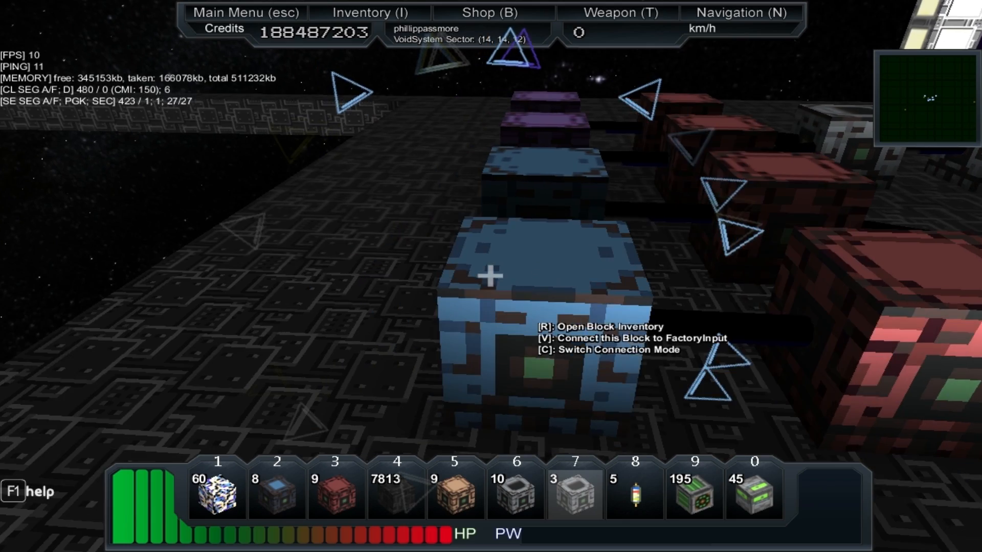
key(c)
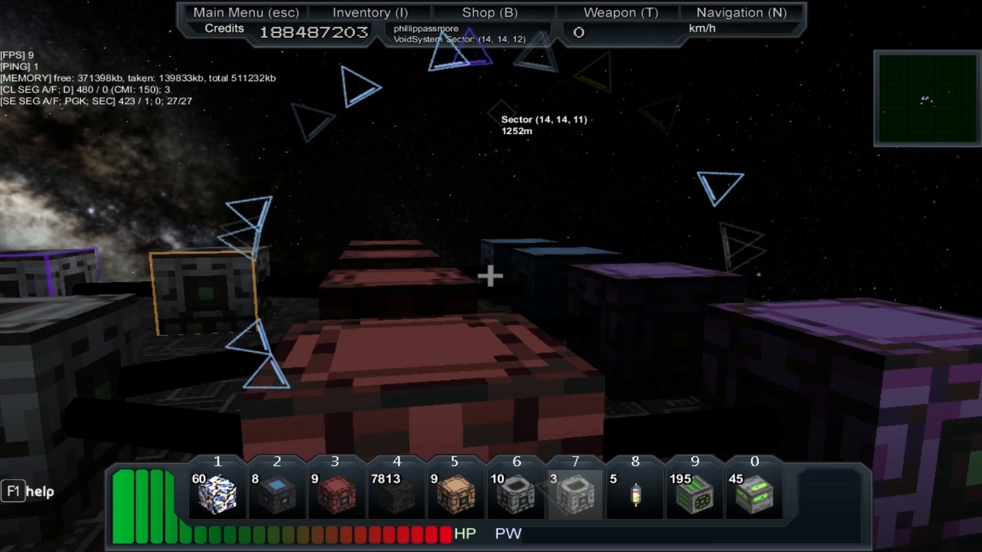
mouse_move(491, 276)
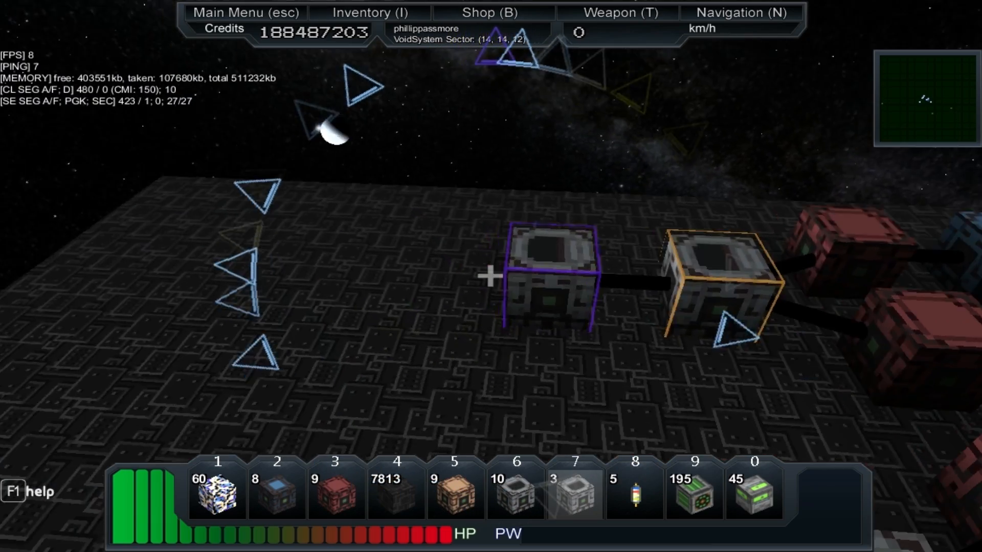
mouse_move(491, 277)
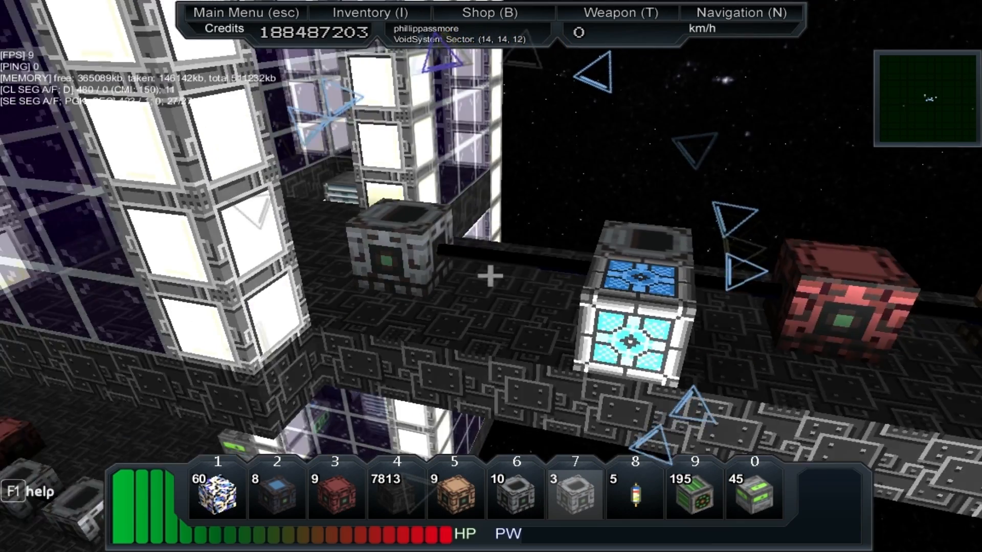
mouse_move(490, 276)
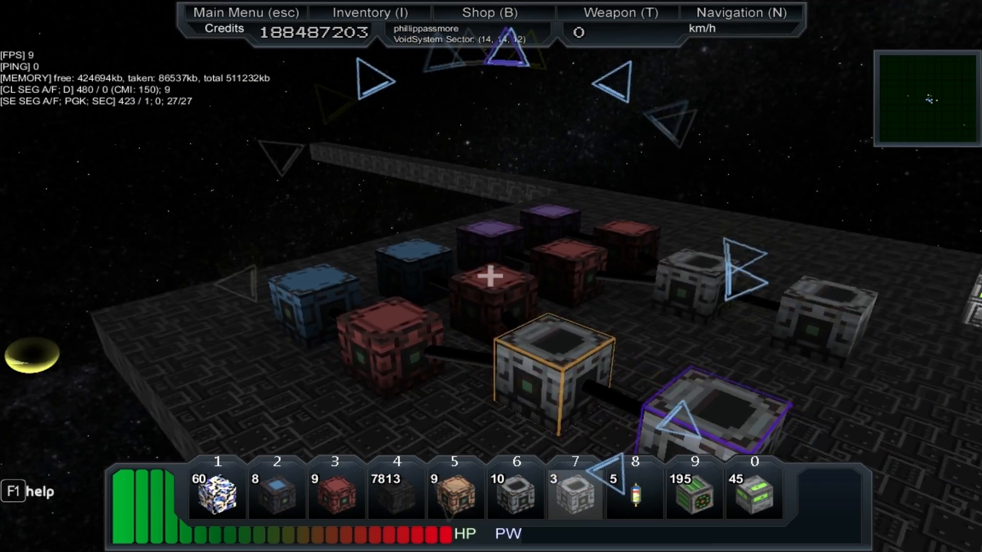
mouse_move(490, 277)
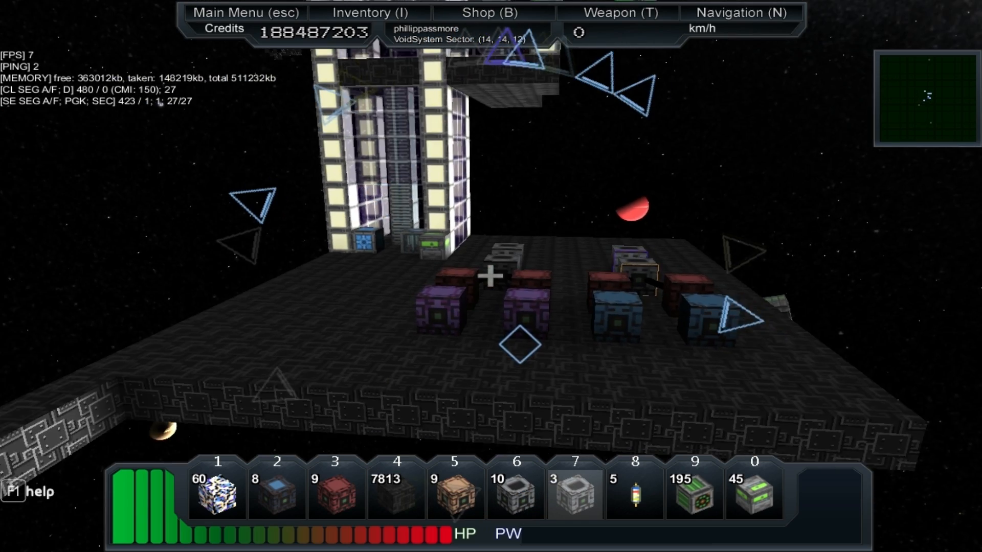
mouse_move(491, 275)
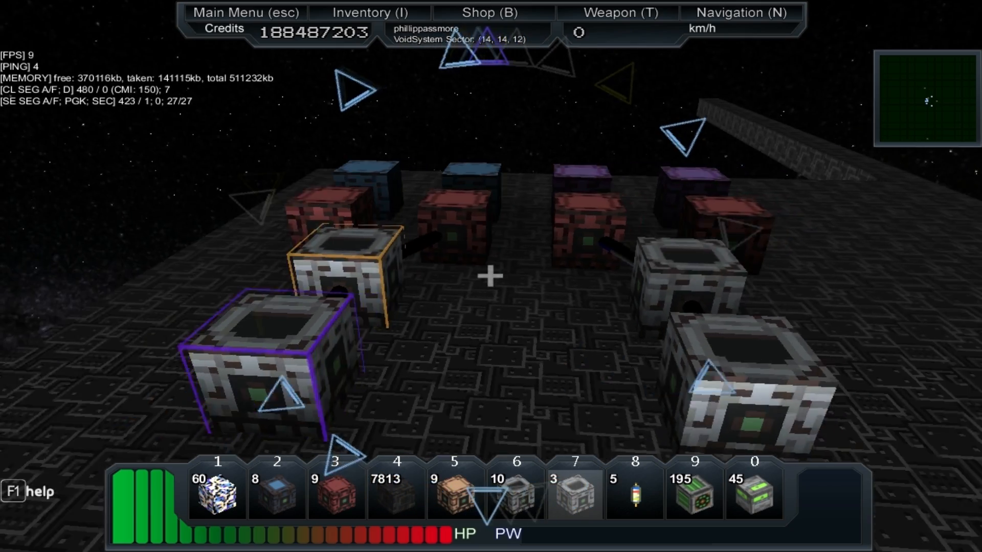
mouse_move(491, 276)
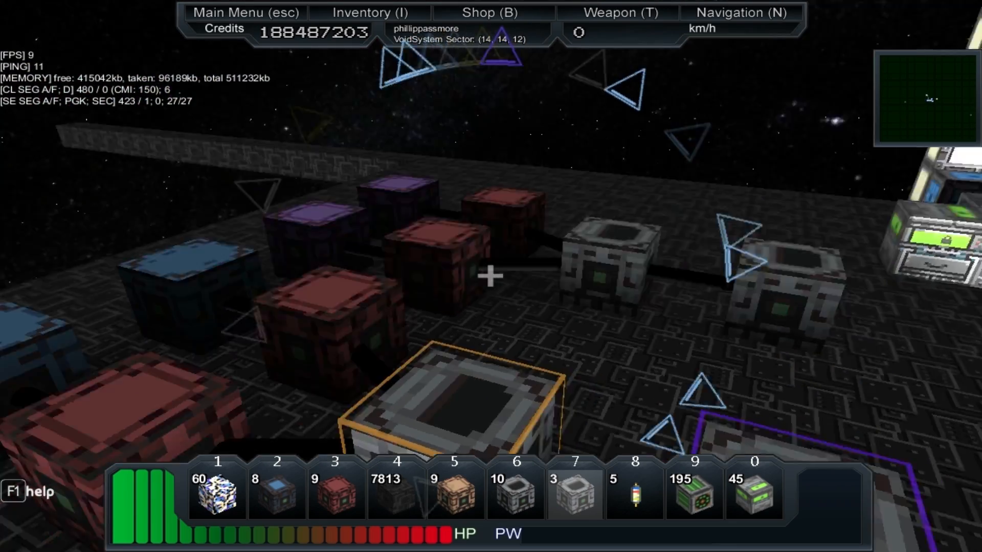
mouse_move(491, 276)
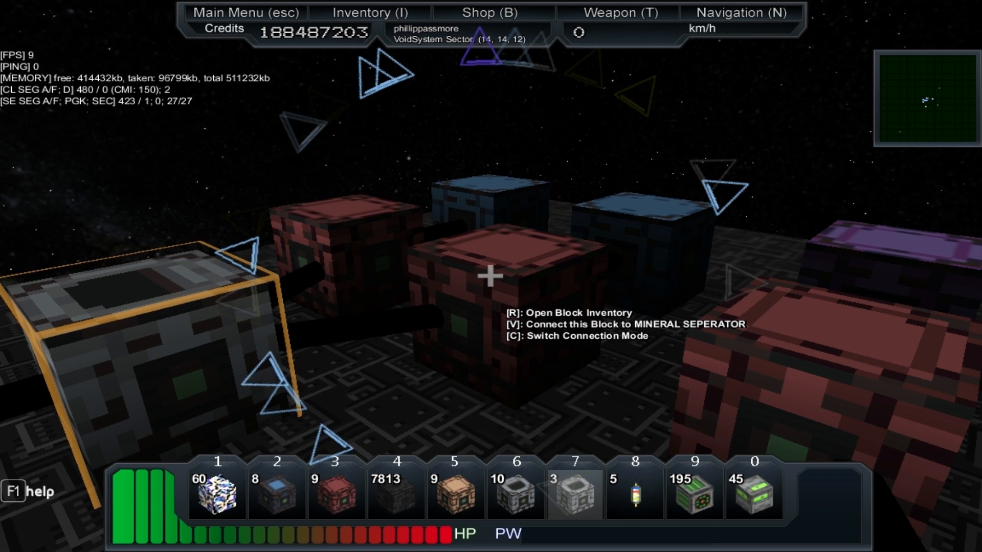
Step: Open the particle press's near-empty storage beside the player inventory
key(r)
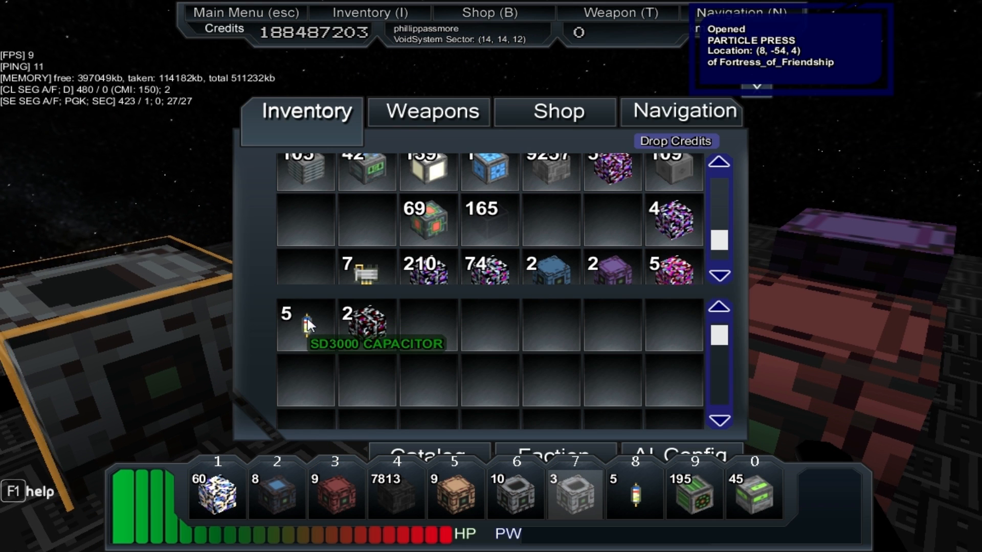